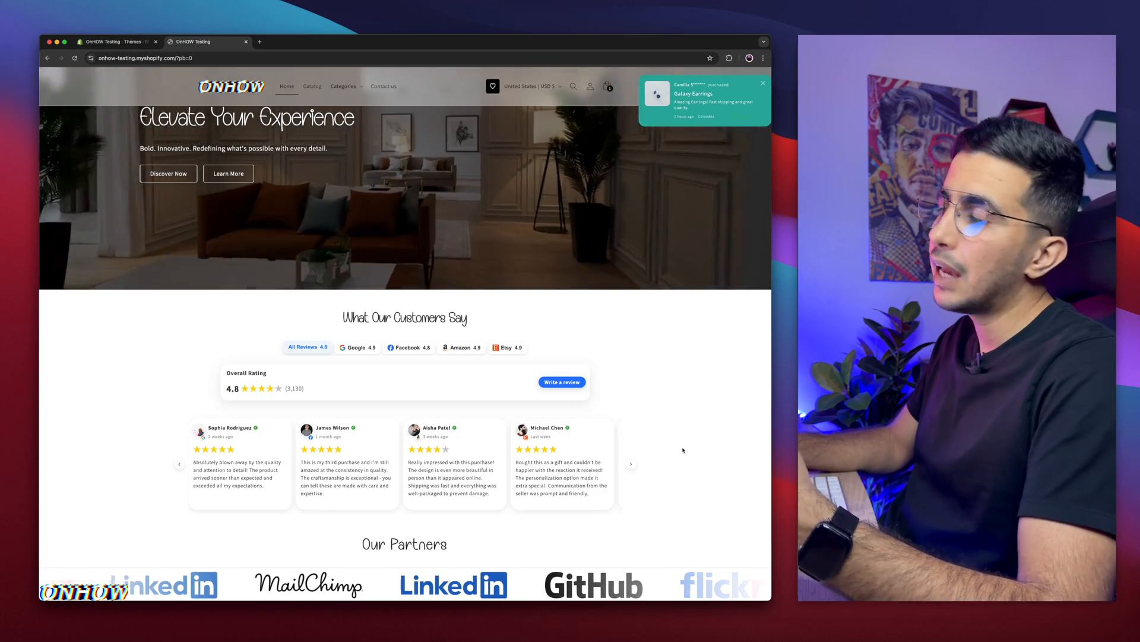
# Filter the homepage customer reviews section to show only Amazon reviews.
pyautogui.click(762, 82)
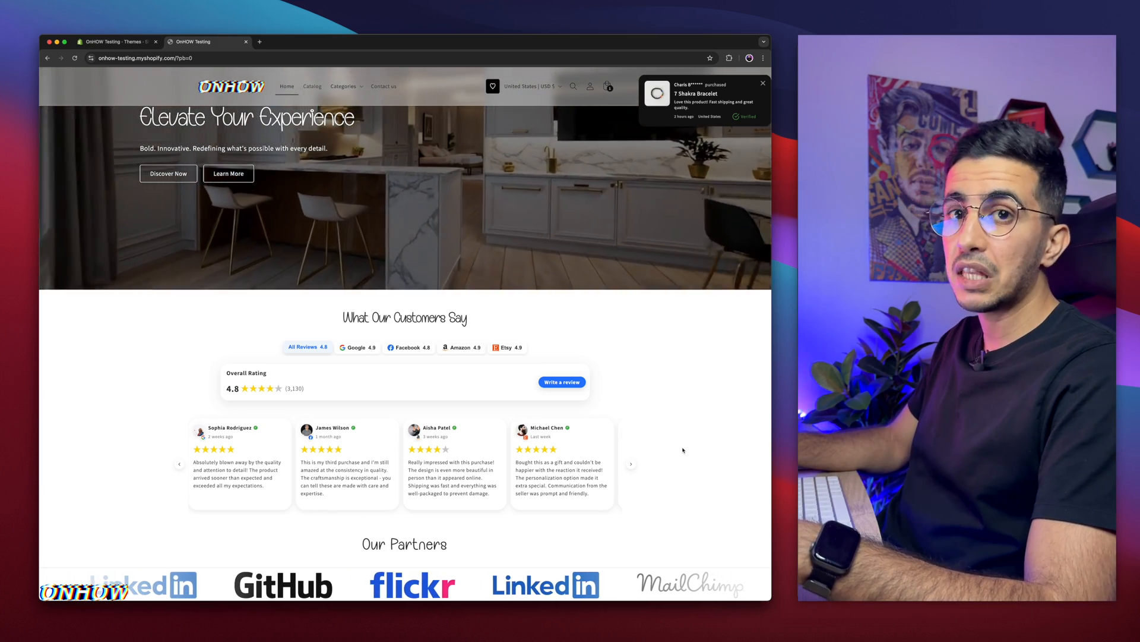
pyautogui.scroll(-3)
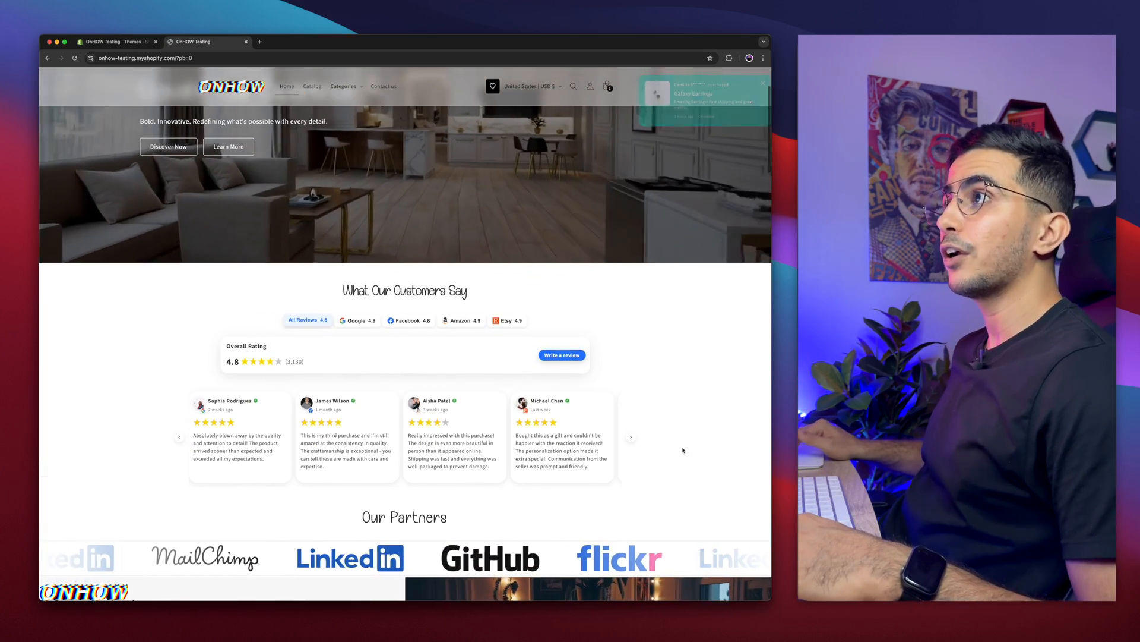
pyautogui.scroll(3)
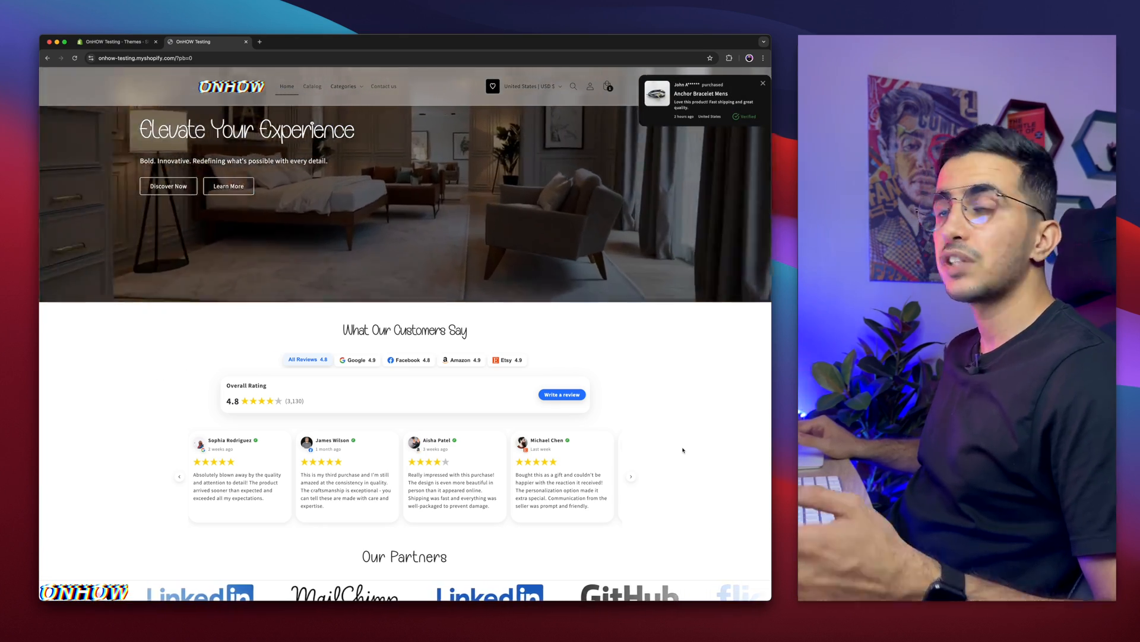
pyautogui.scroll(-3)
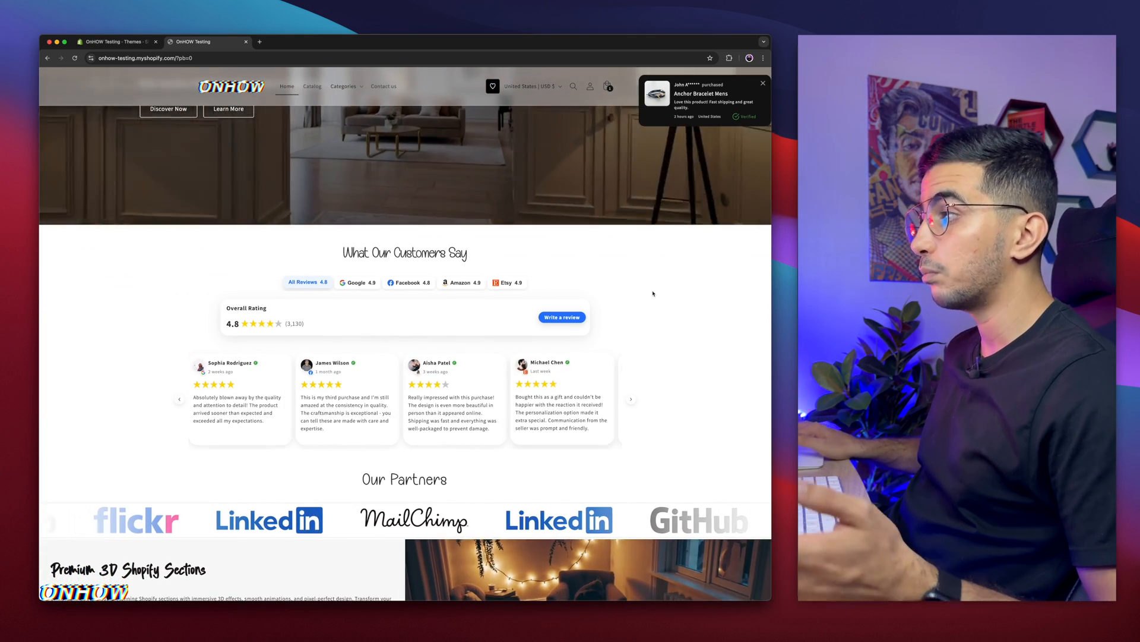
pyautogui.click(461, 282)
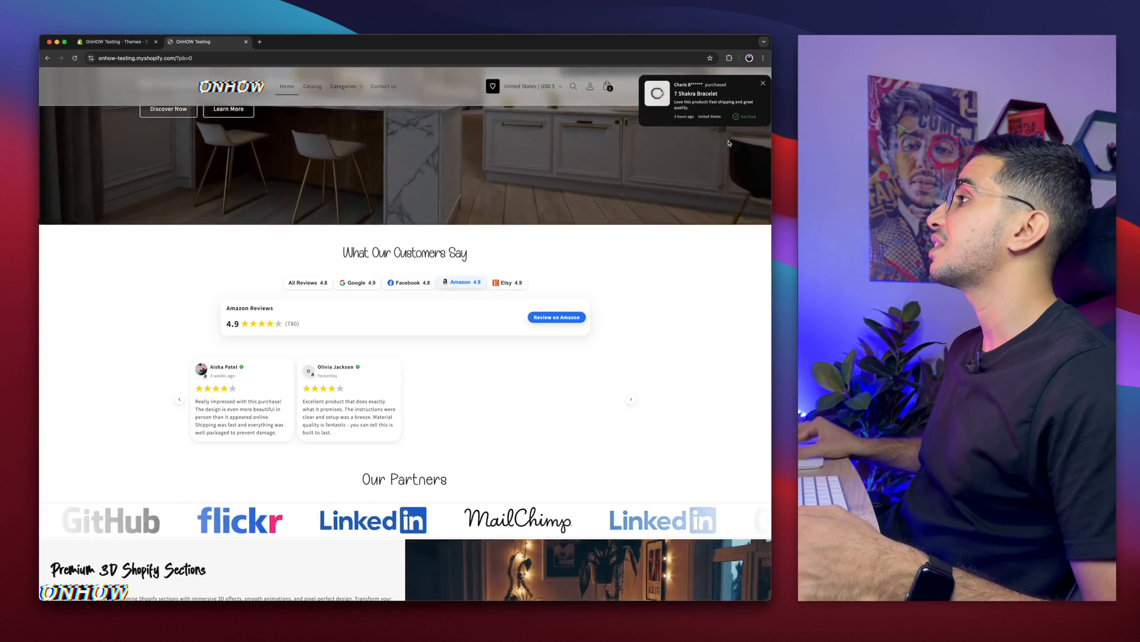
pyautogui.scroll(-3)
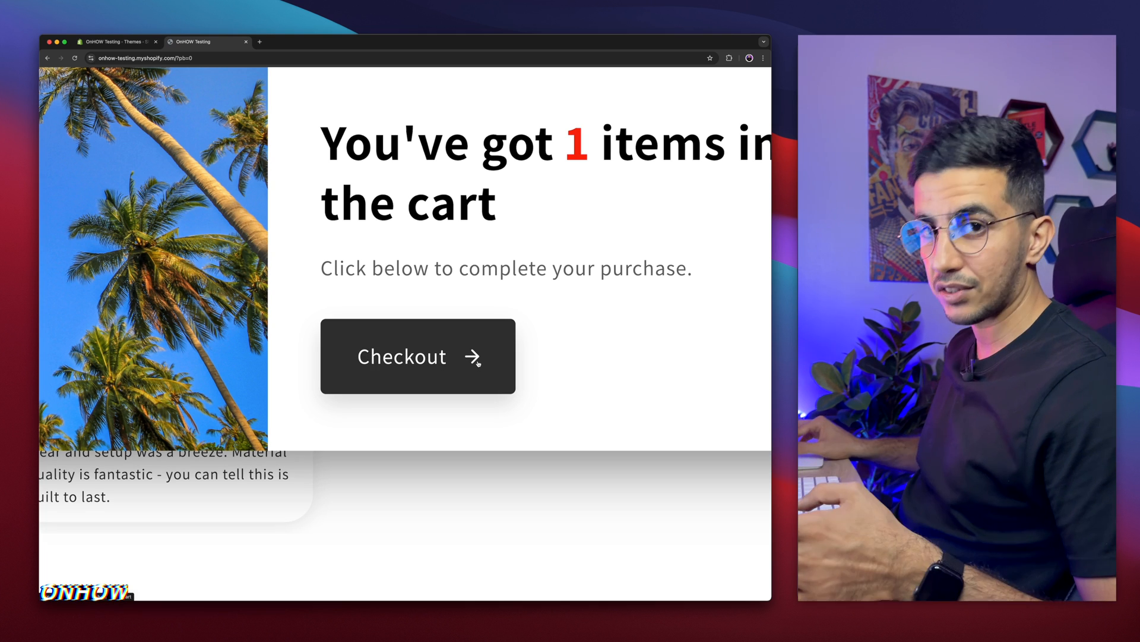
pyautogui.scroll(3)
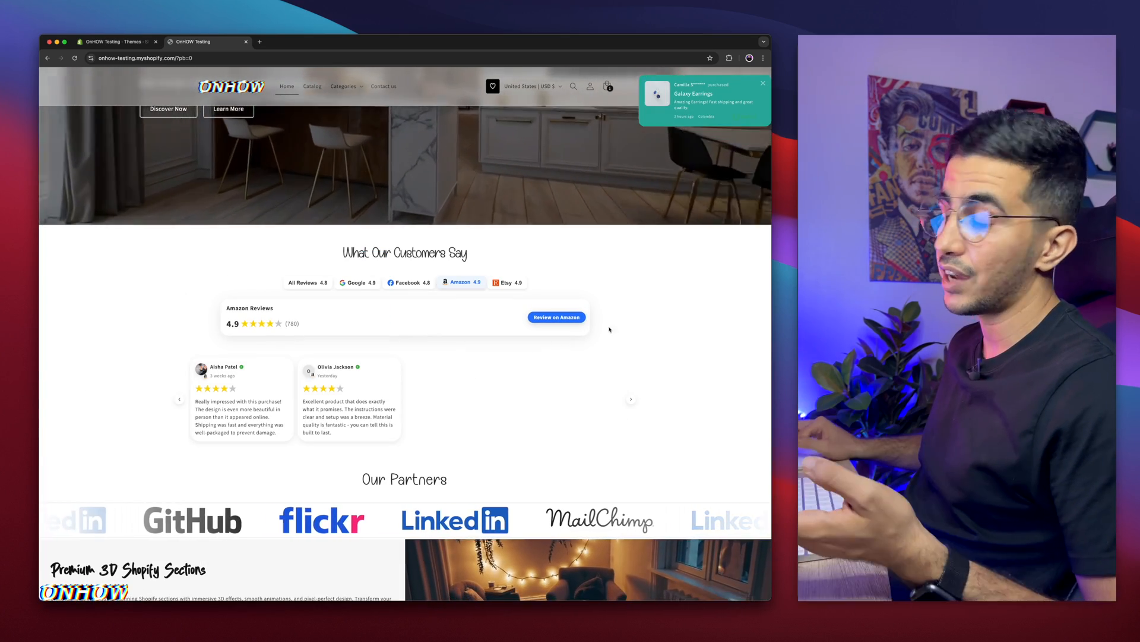
pyautogui.scroll(-3)
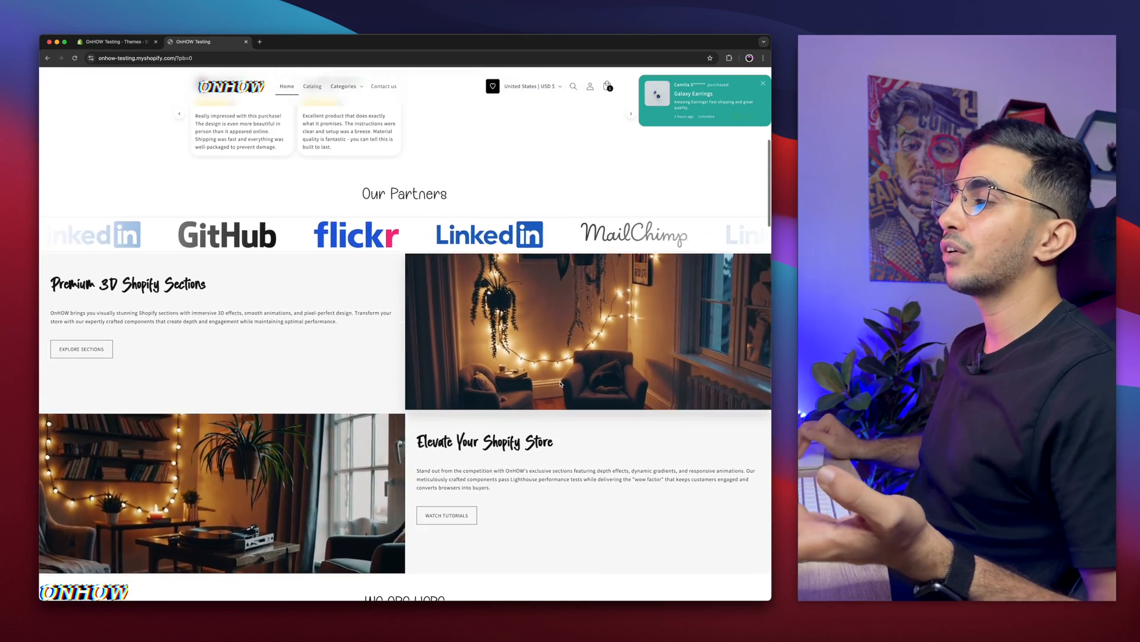
# Scroll through the draft Horizon storefront homepage with its hero banner and discounted product grid.
pyautogui.scroll(-3)
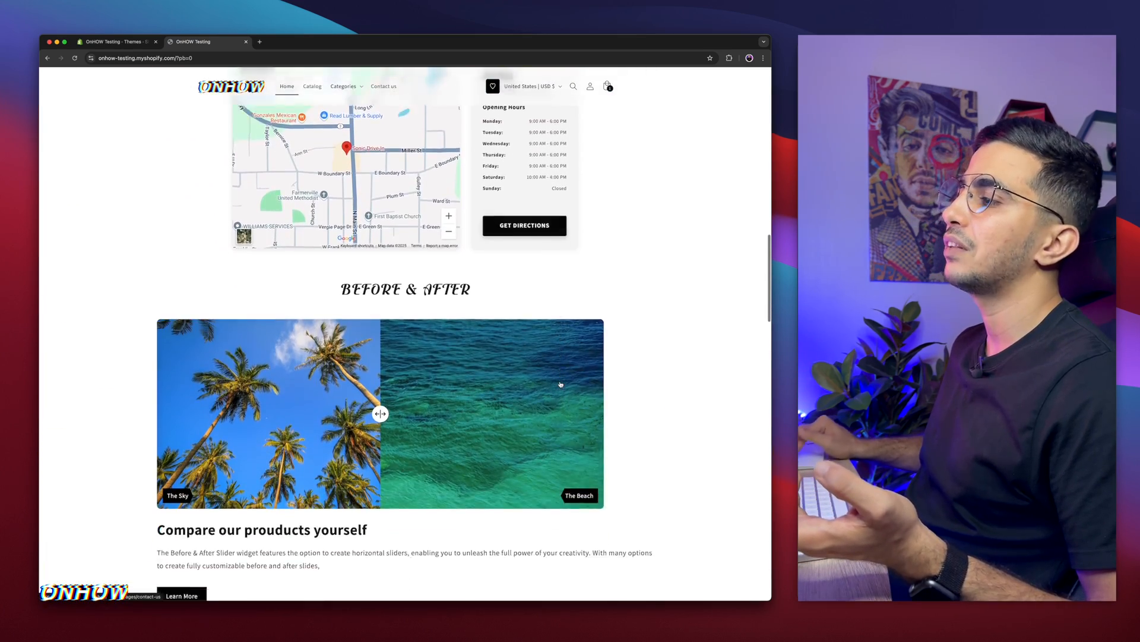
pyautogui.scroll(3)
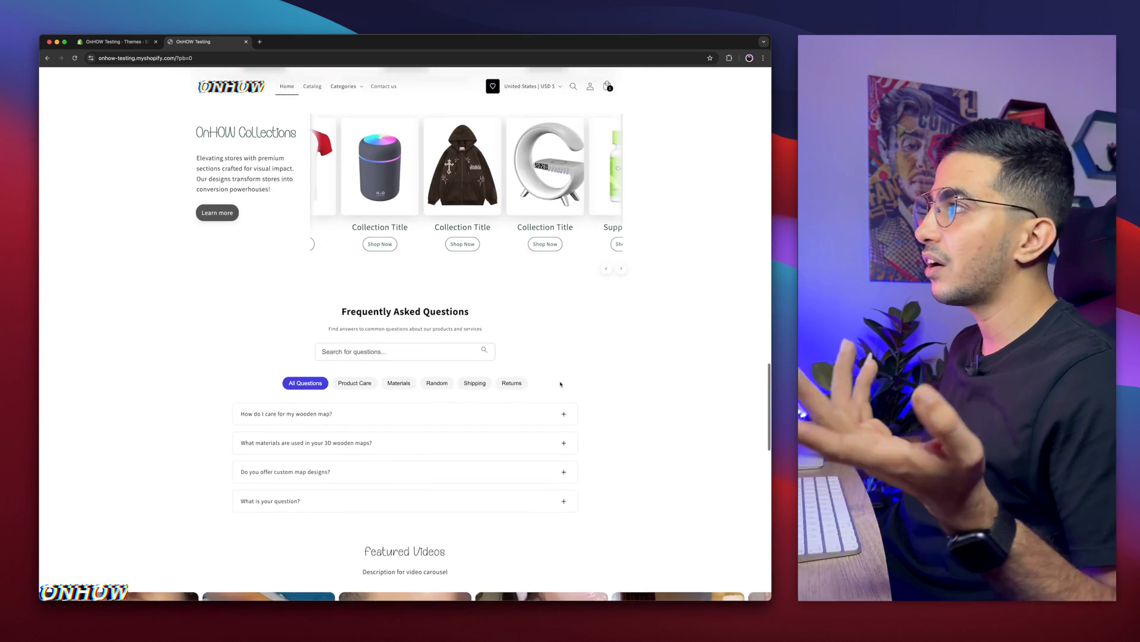
pyautogui.scroll(-3)
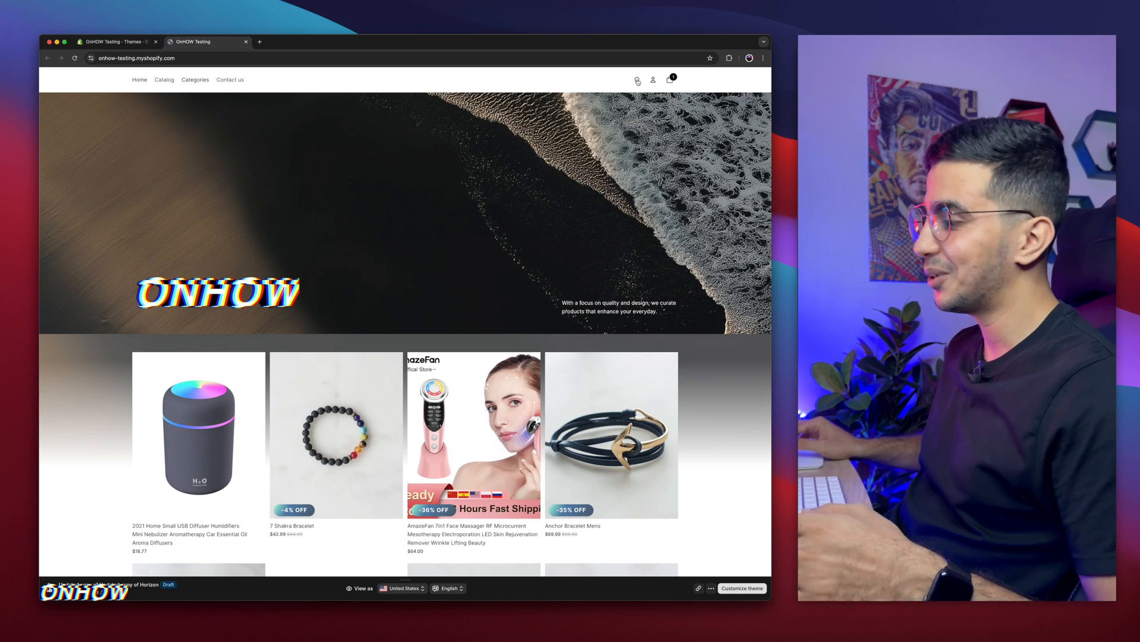
# Scroll the Horizon preview, then return to the admin Themes list with Dawn and Horizon copies.
pyautogui.scroll(-3)
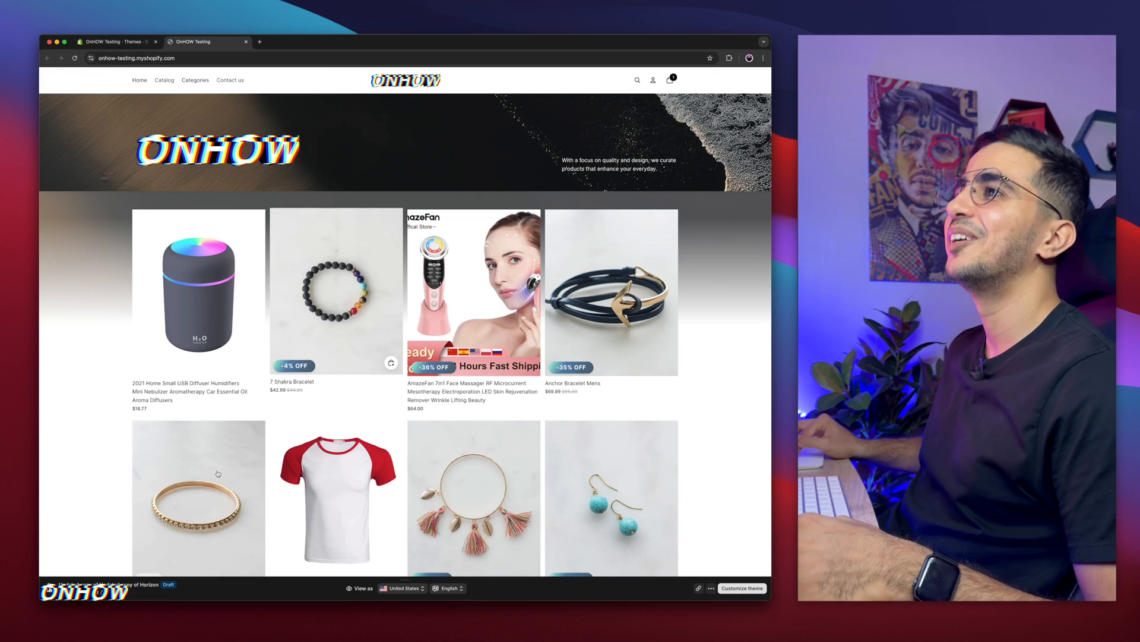
pyautogui.scroll(3)
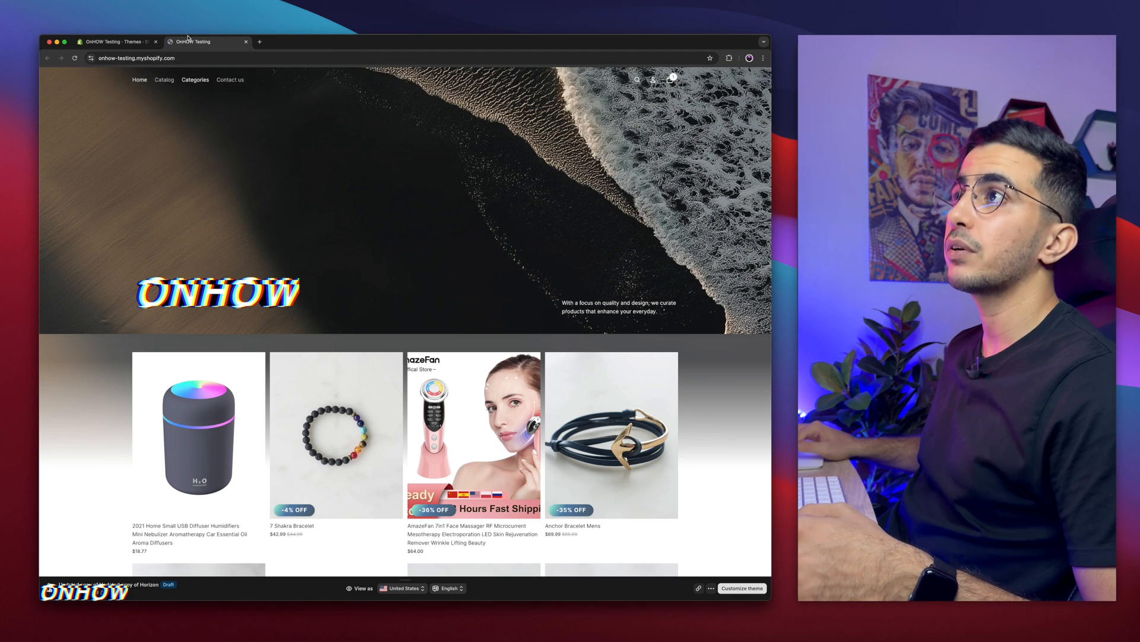
pyautogui.click(117, 42)
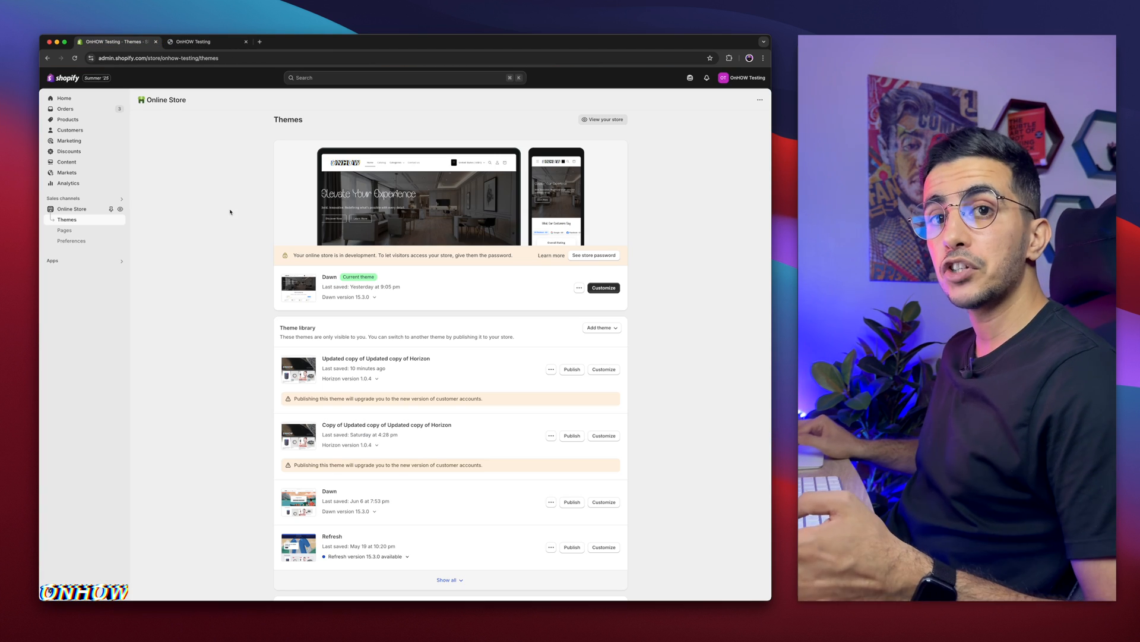
pyautogui.moveTo(67, 219)
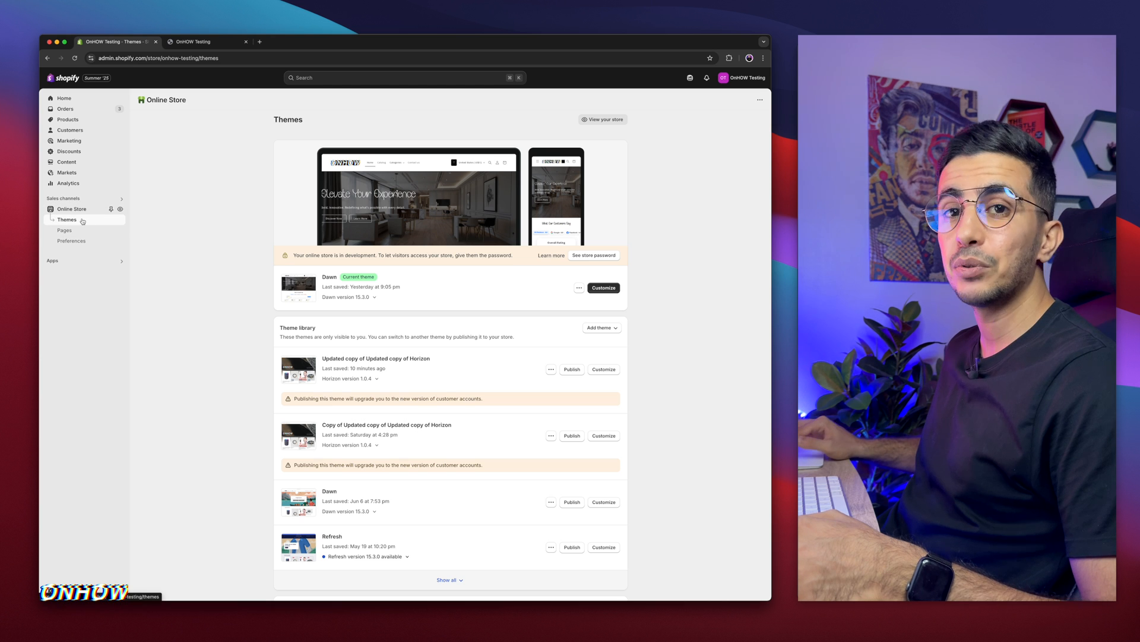
# Open the code editor for the 'Updated copy of Updated copy of Horizon' theme.
pyautogui.click(580, 287)
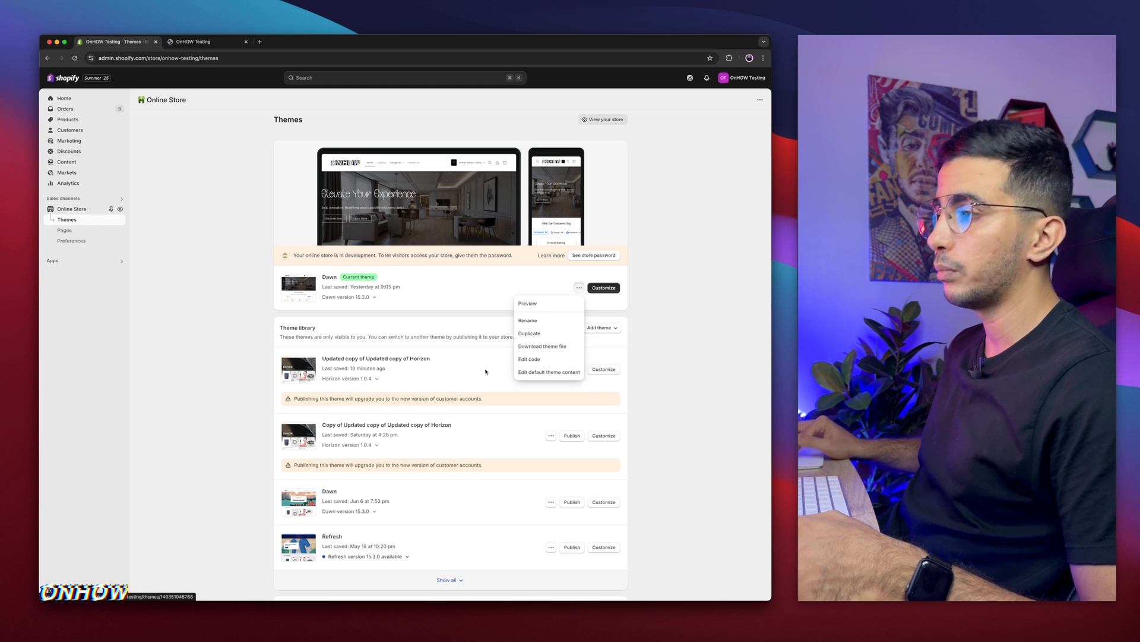
pyautogui.click(551, 369)
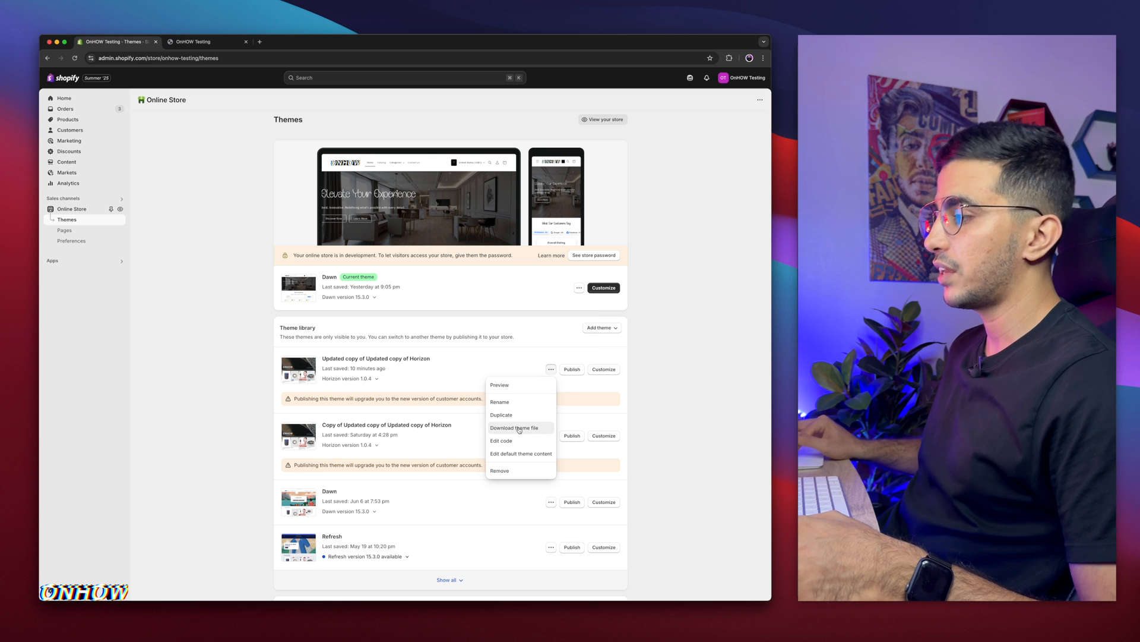
pyautogui.moveTo(502, 441)
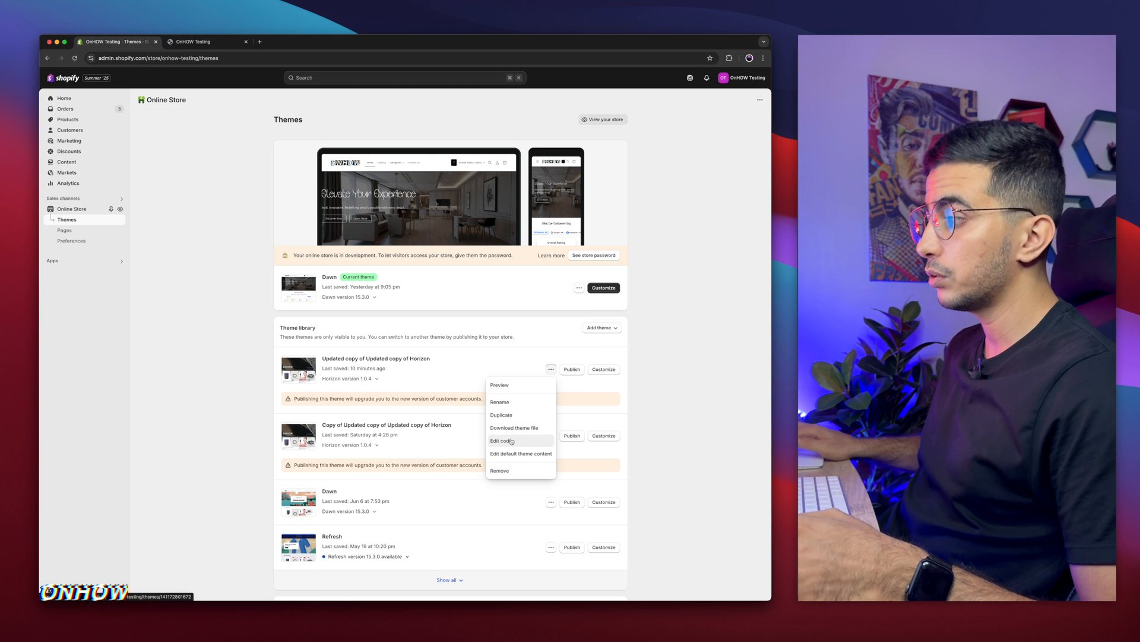
pyautogui.click(502, 441)
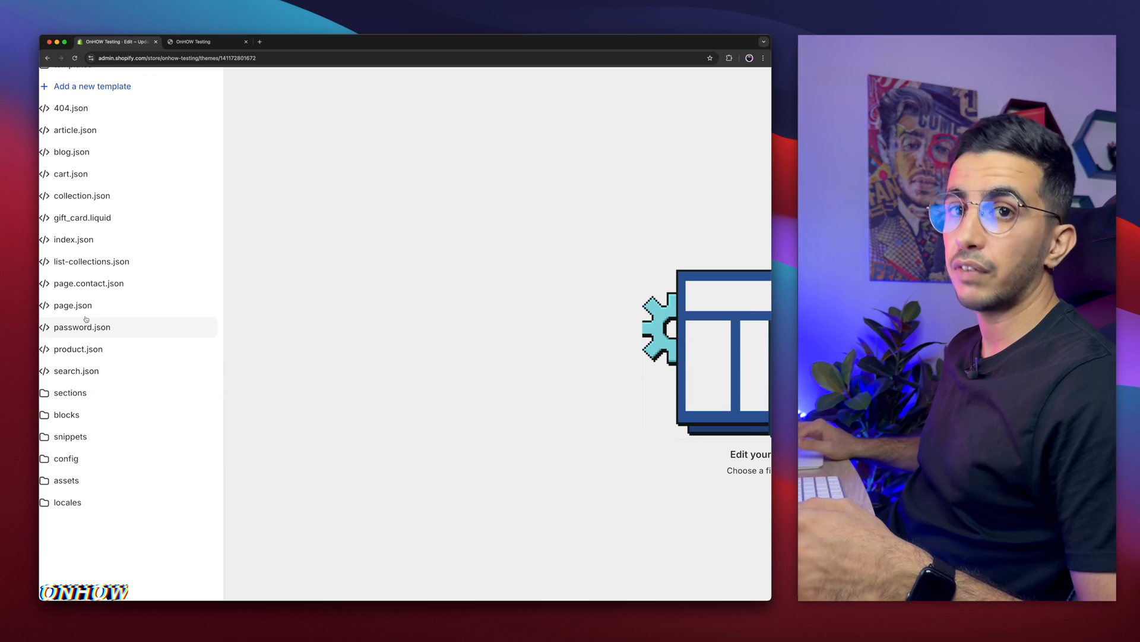
# Filter the theme files by 'search' and open the snippets/search.liquid file.
pyautogui.scroll(3)
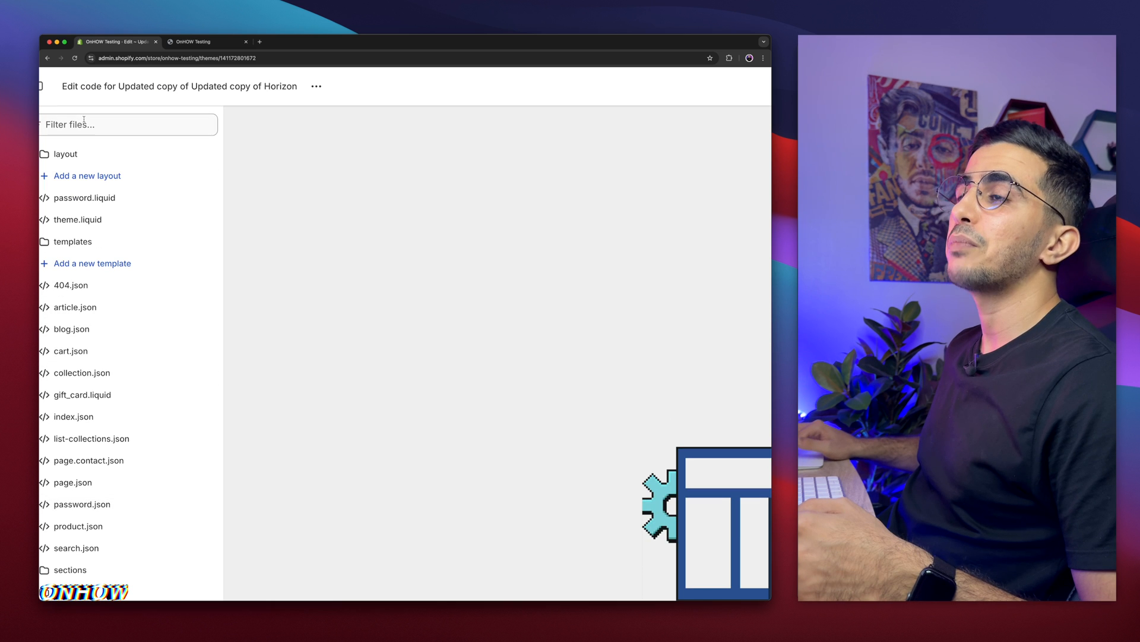
pyautogui.click(131, 123)
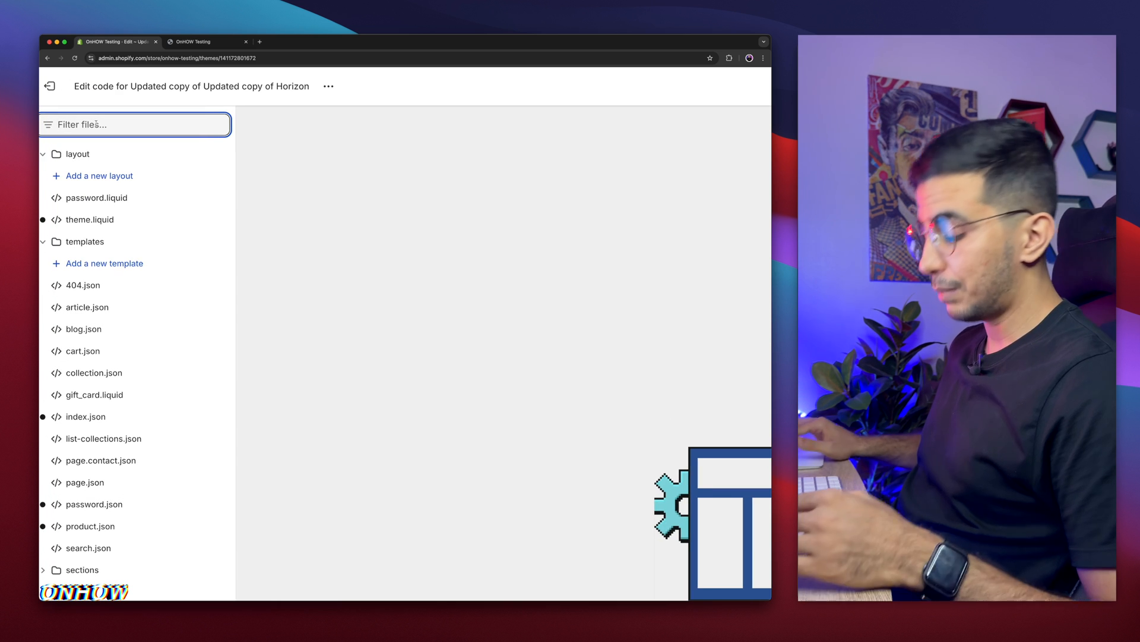
pyautogui.write('searcgh')
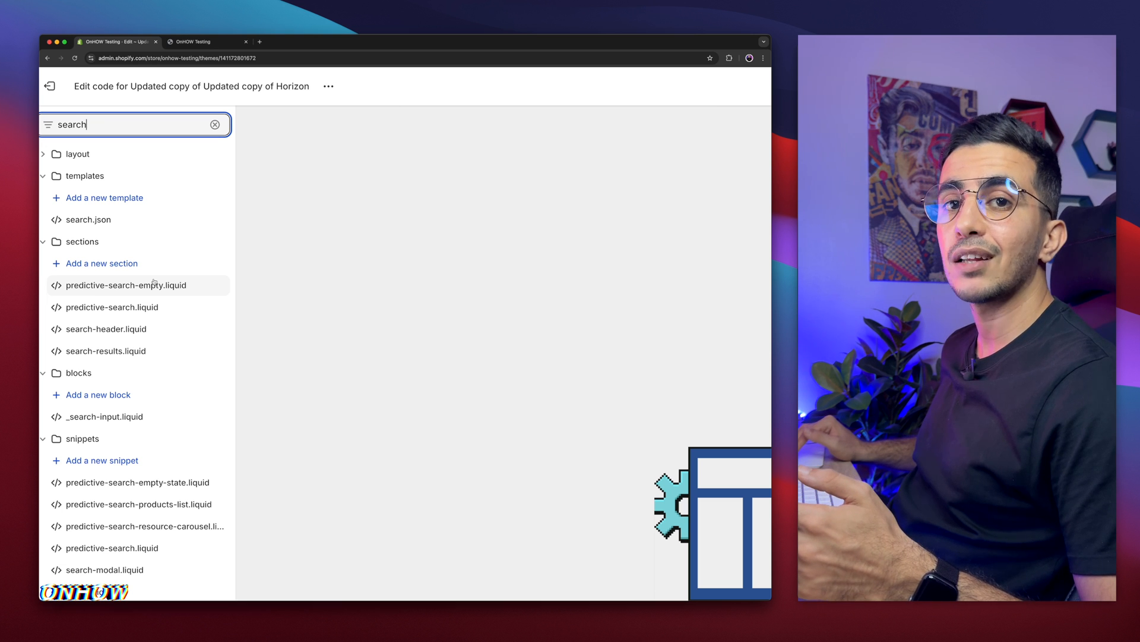
pyautogui.scroll(-3)
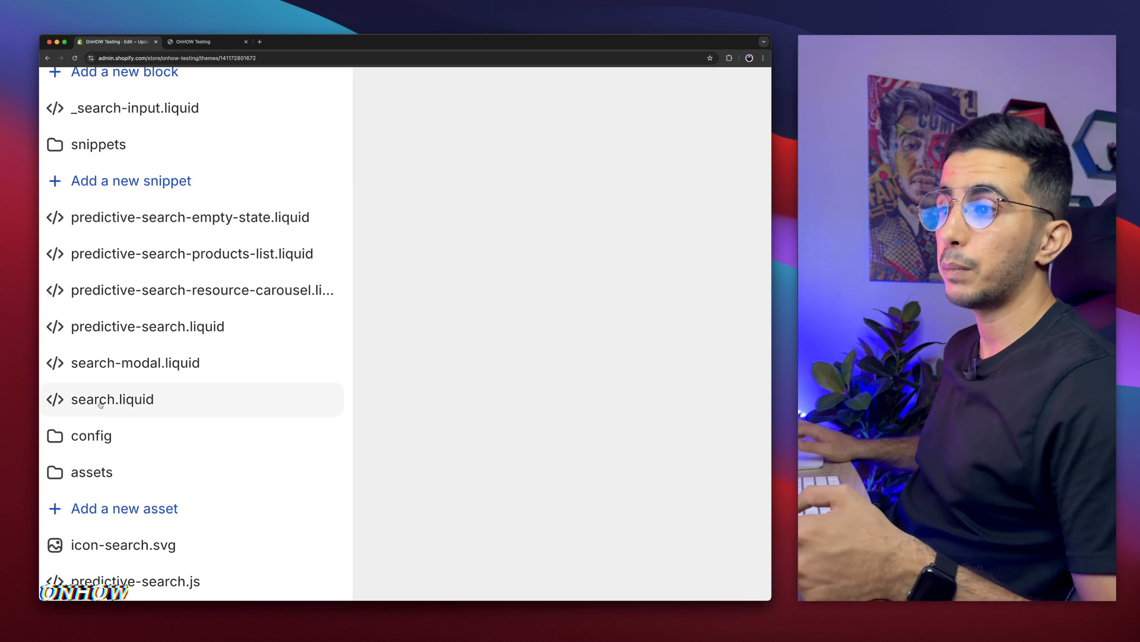
pyautogui.click(112, 399)
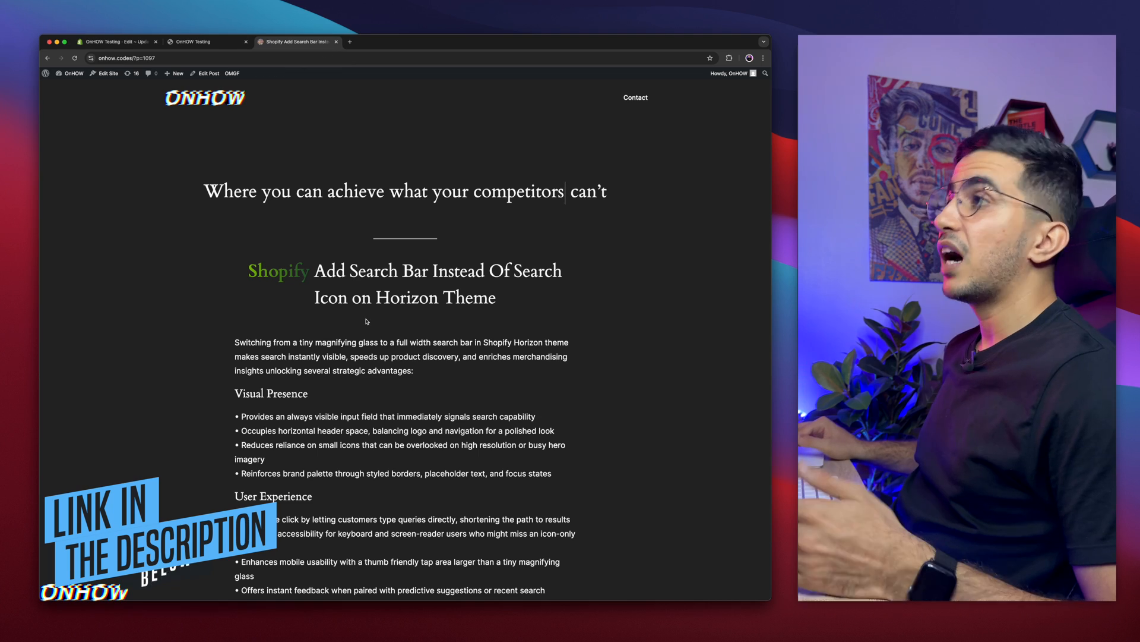
# Copy the tutorial's 'Replace snippets/search.liquid' code block for use in the code editor.
pyautogui.scroll(-3)
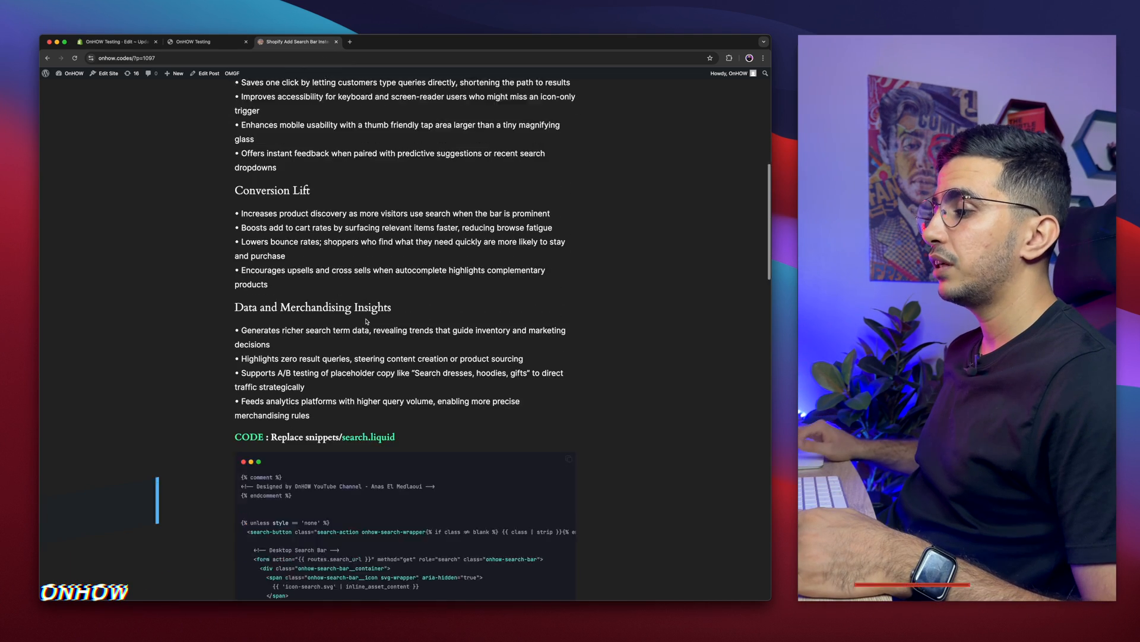
pyautogui.scroll(-3)
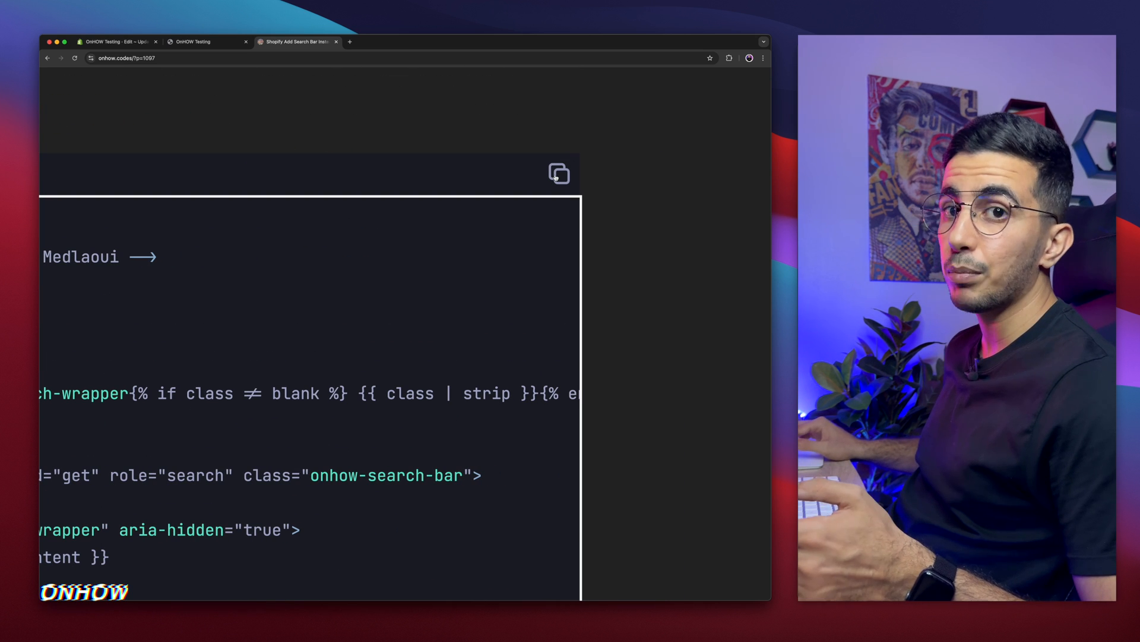
pyautogui.click(559, 174)
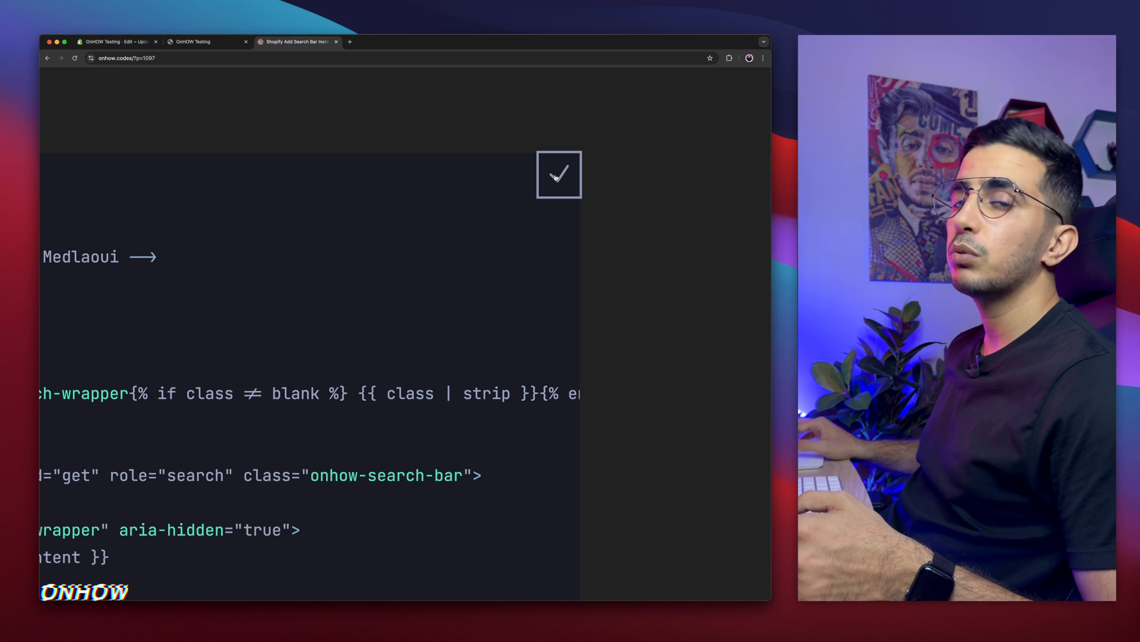
pyautogui.click(116, 42)
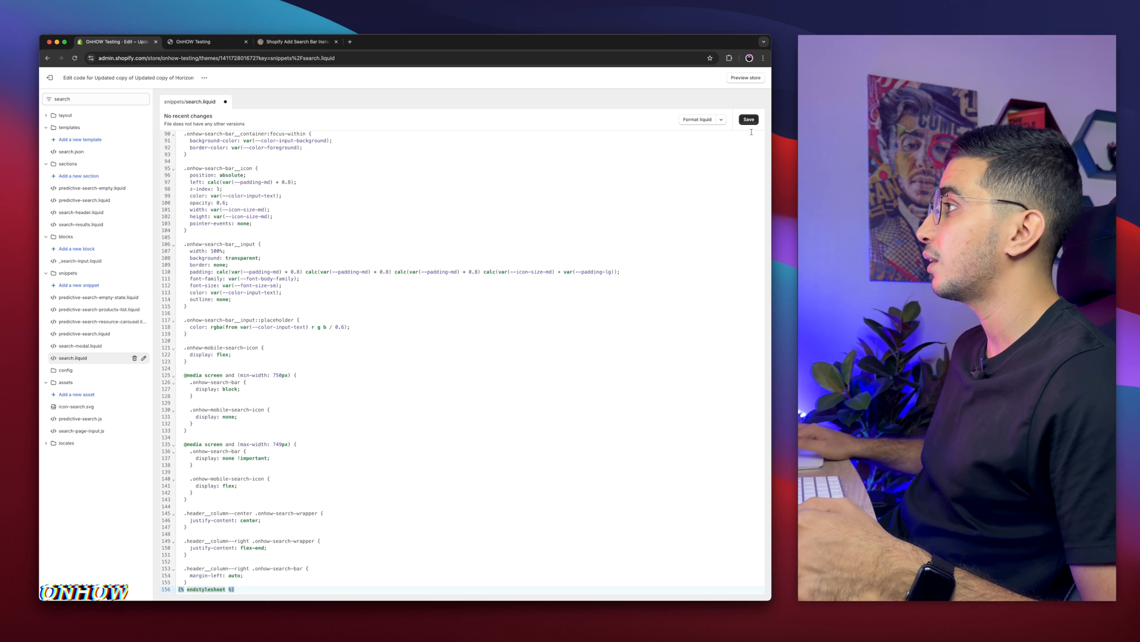
# Save search.liquid with the pasted search-bar code and return to the storefront preview.
pyautogui.click(748, 119)
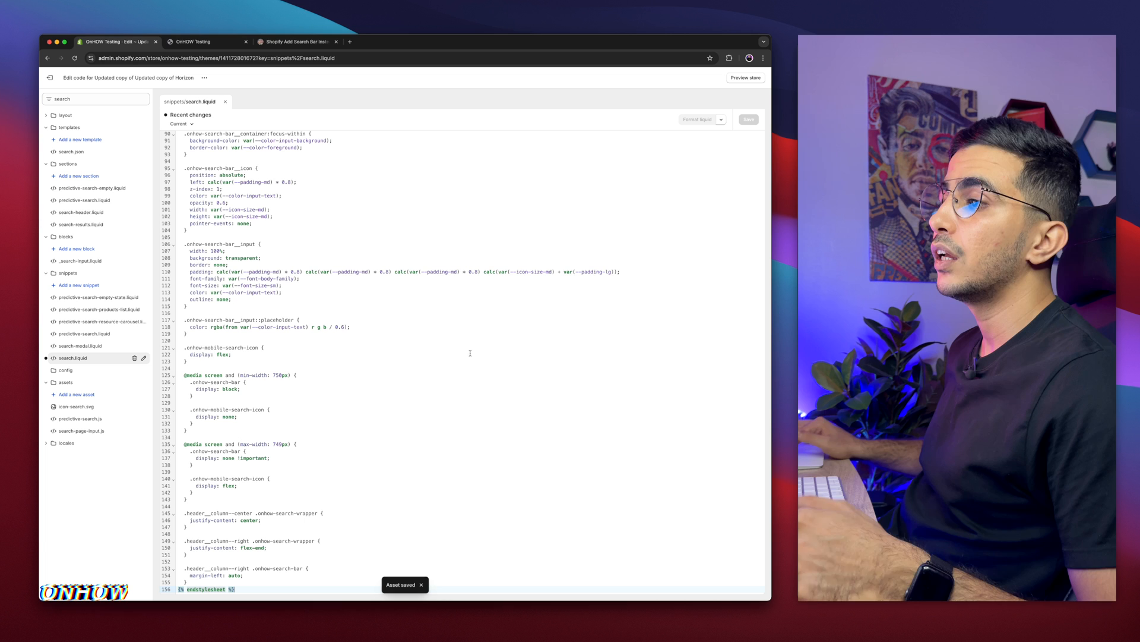
pyautogui.click(206, 42)
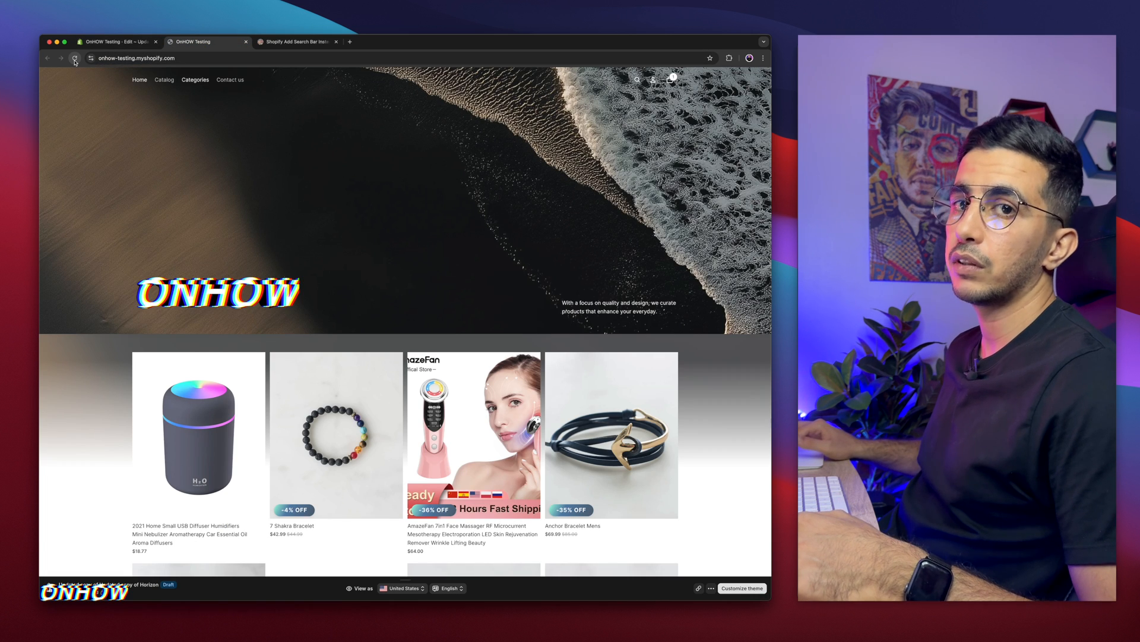
# Reload the storefront and search 'anchor' in the new header search bar.
pyautogui.click(74, 58)
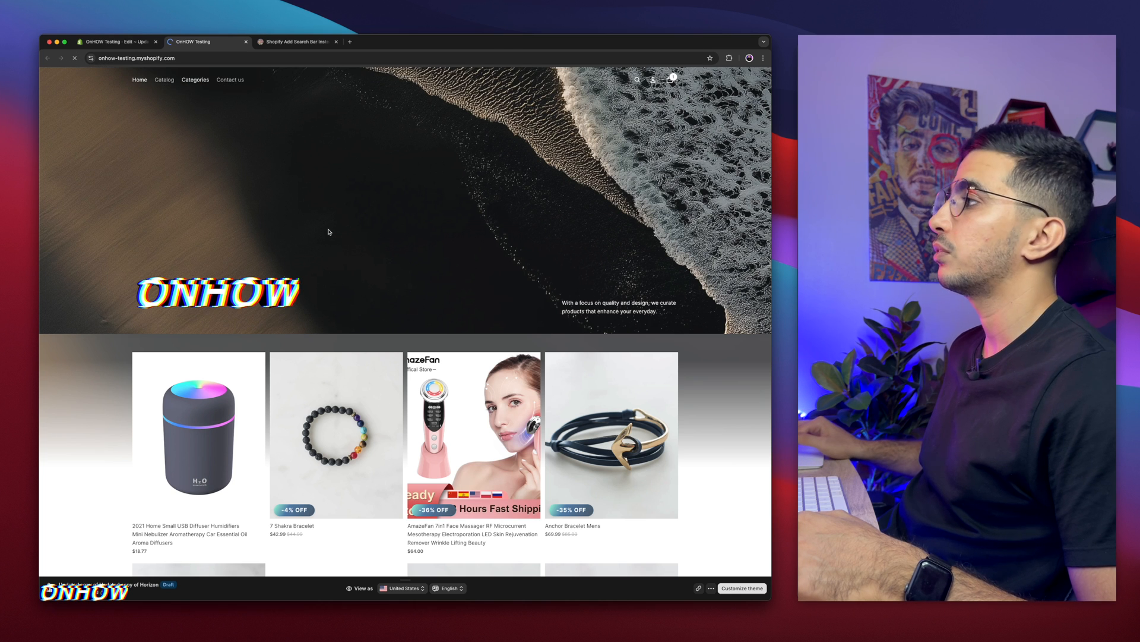
pyautogui.click(637, 78)
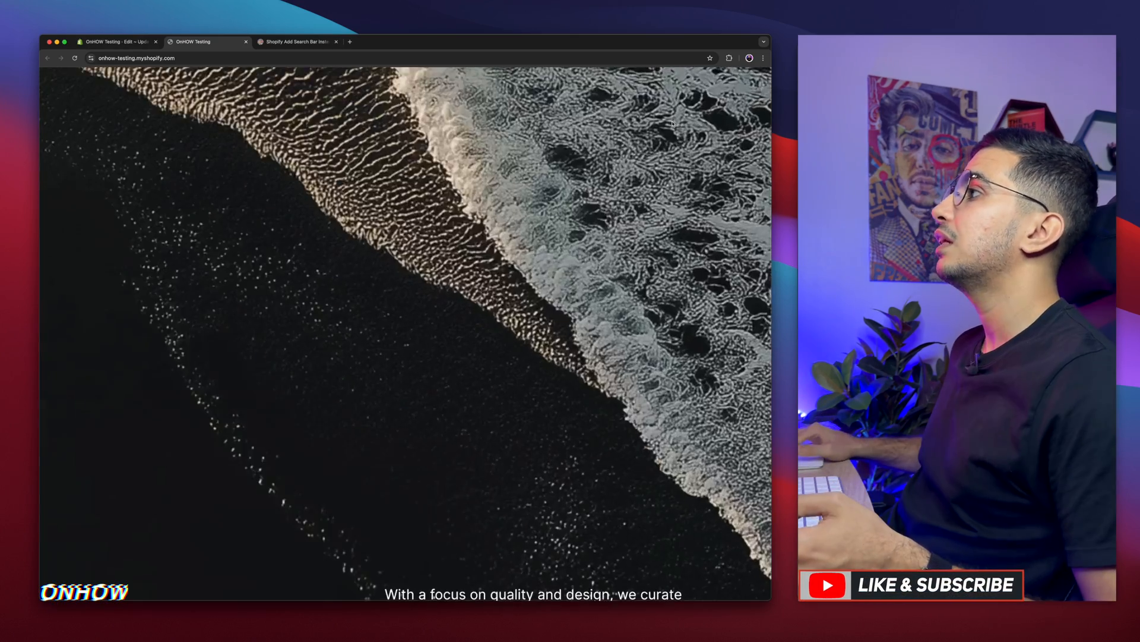
pyautogui.scroll(3)
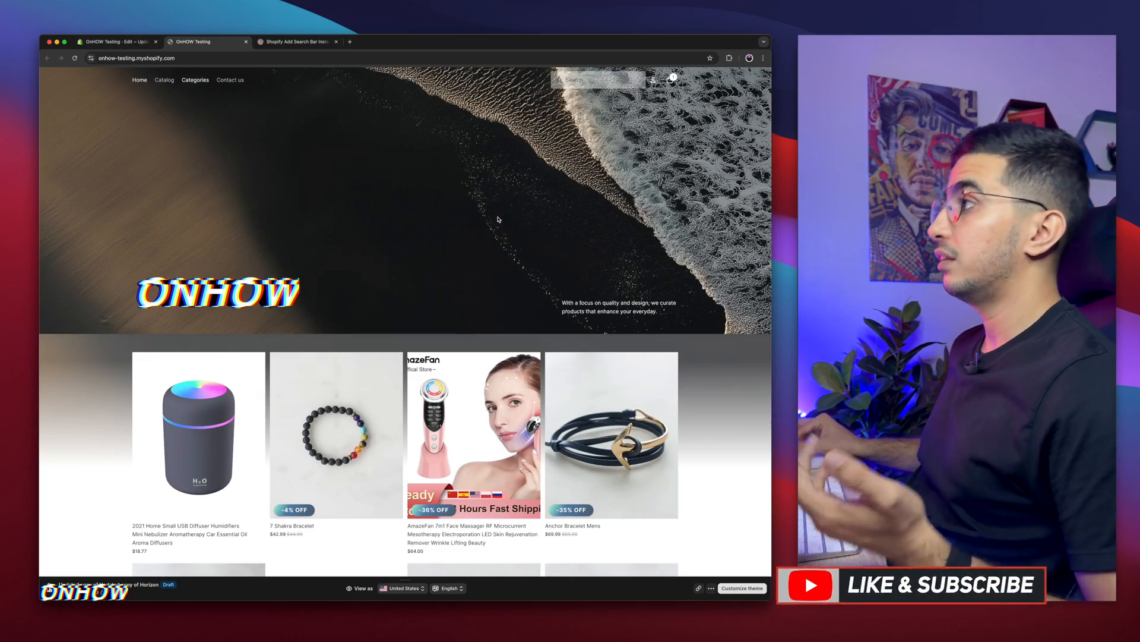
pyautogui.scroll(-3)
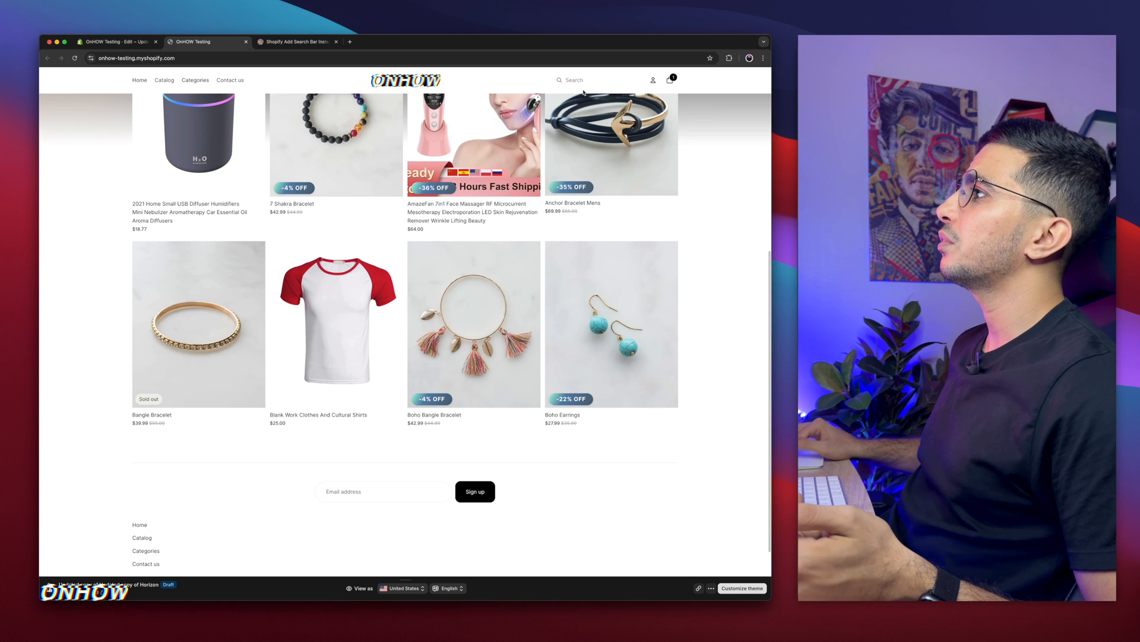
pyautogui.click(596, 79)
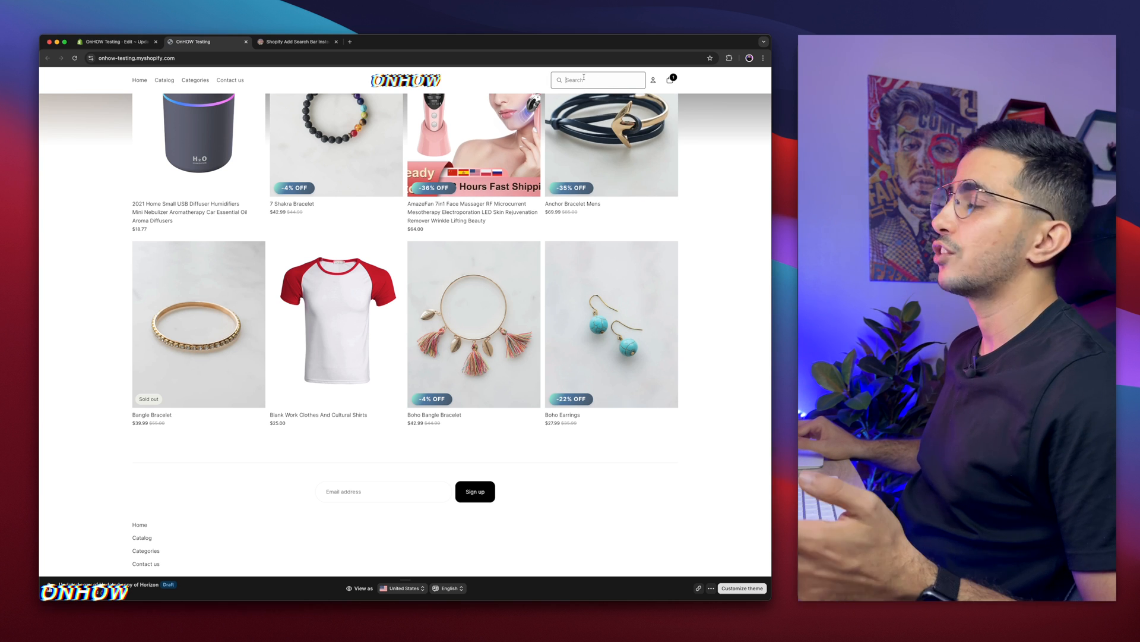
pyautogui.moveTo(612, 142)
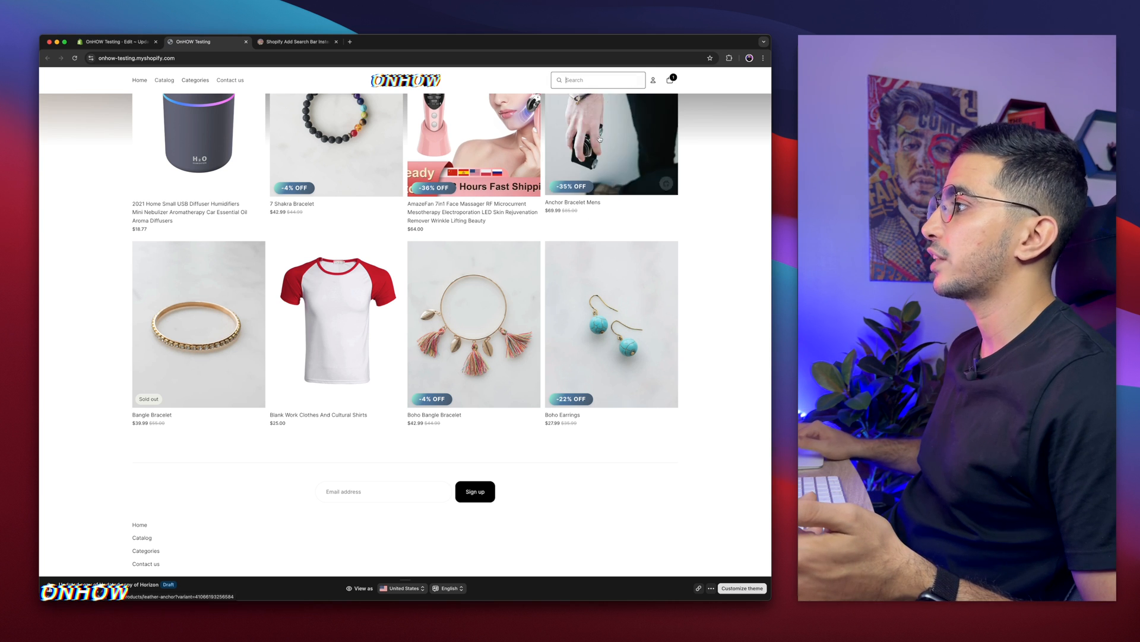
pyautogui.write('ancho')
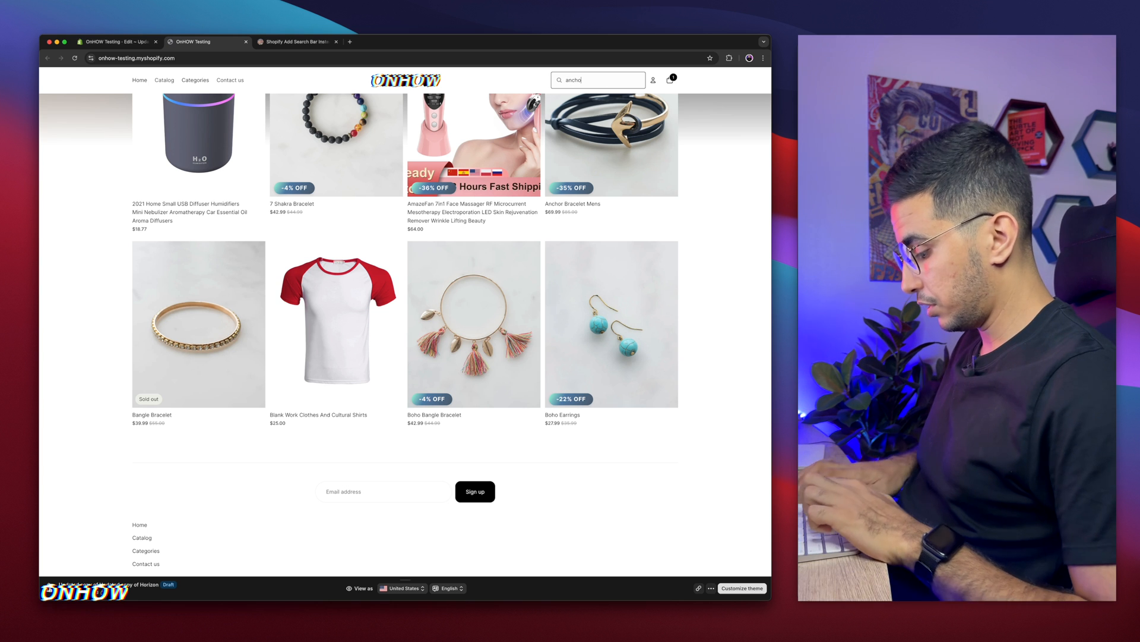
pyautogui.press('Return')
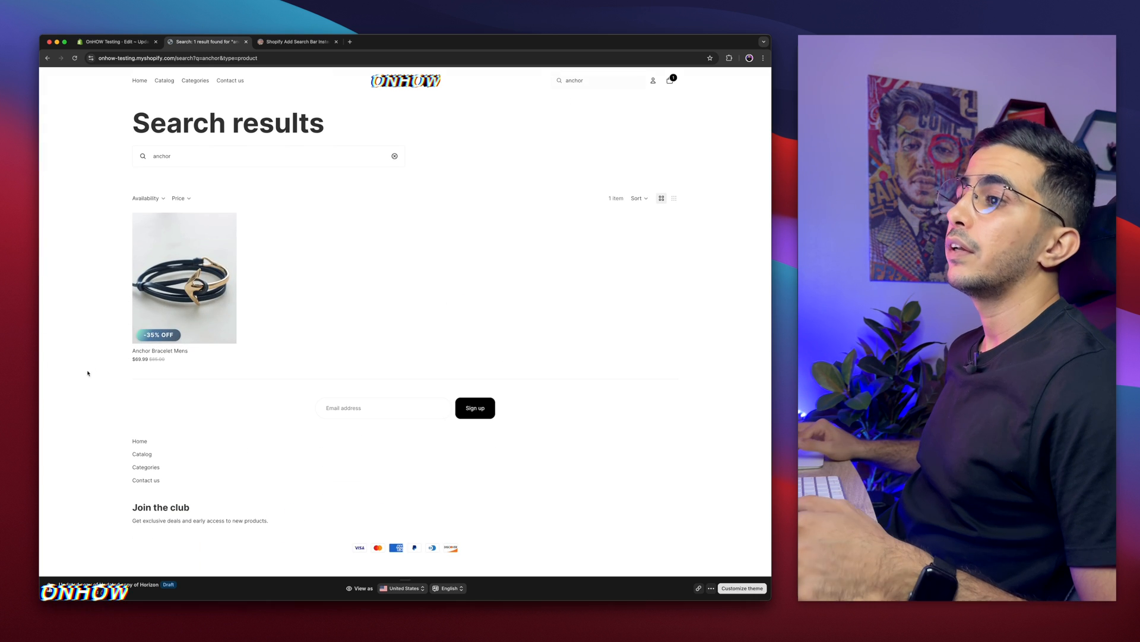